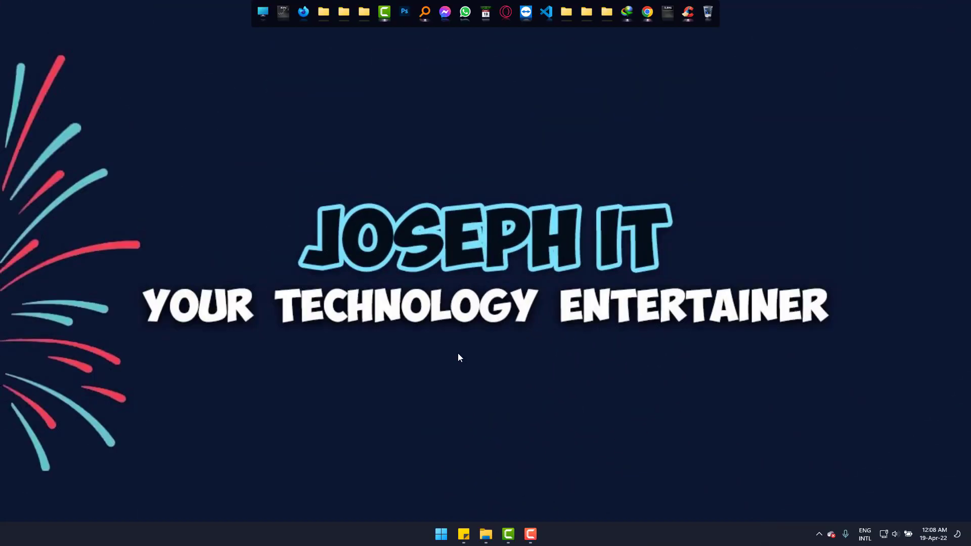
mouse_move(667, 37)
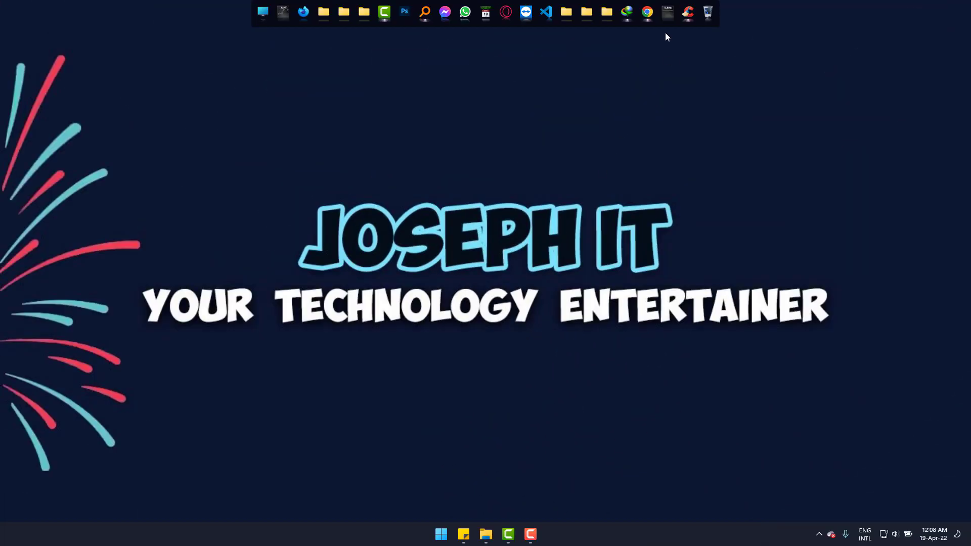
Launch Google Chrome from the desktop dock, landing on the poshukach.com page.
click(646, 11)
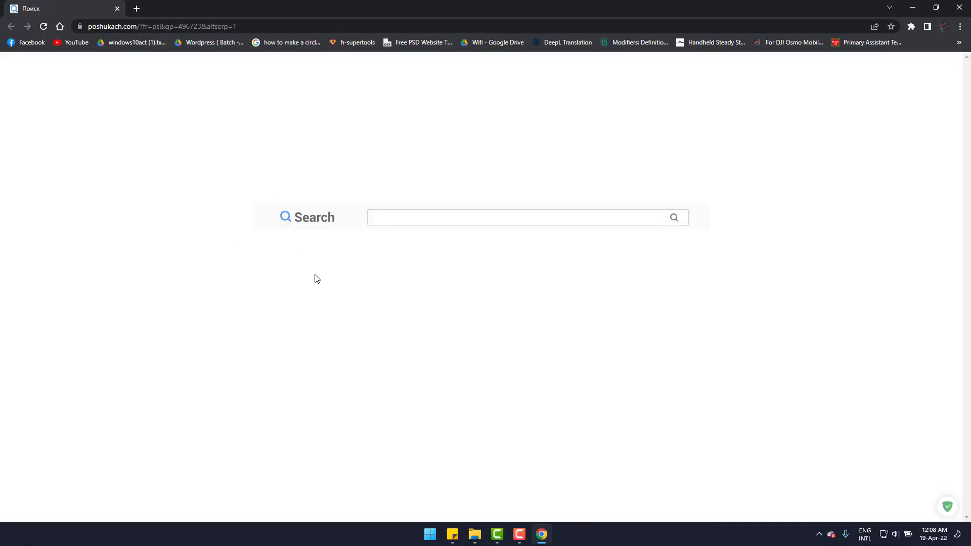
mouse_move(748, 54)
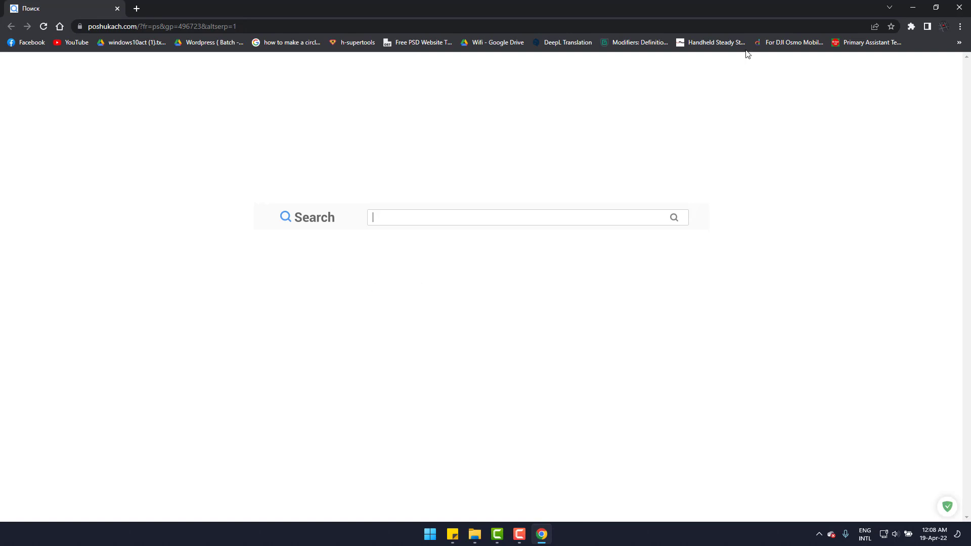
In Settings > On startup, remove the poshukach page and keep 'Open a specific page or set of pages'.
click(960, 26)
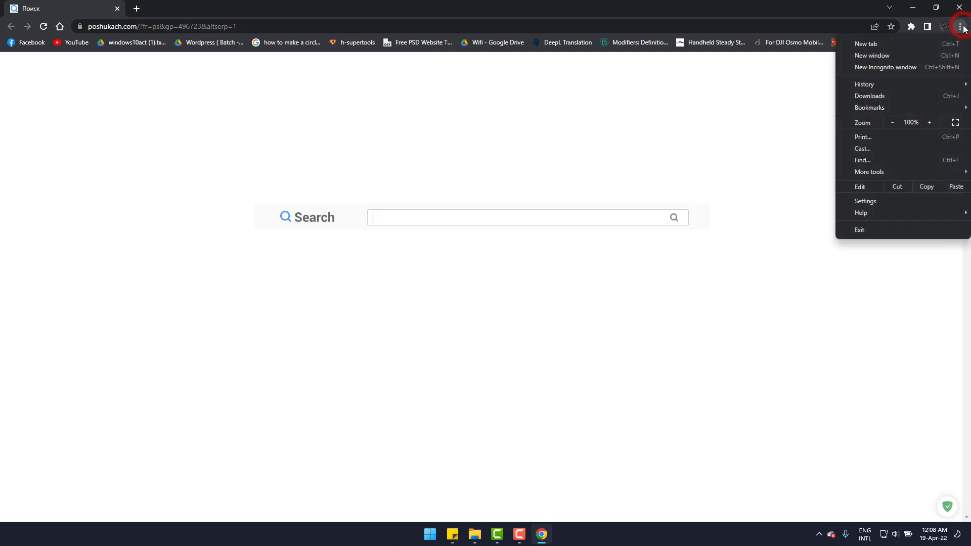
click(865, 200)
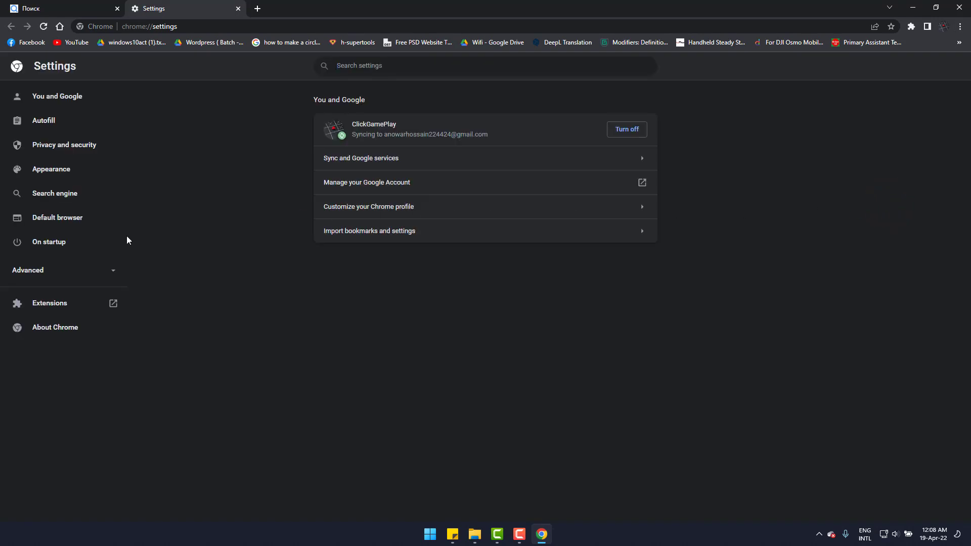
click(48, 242)
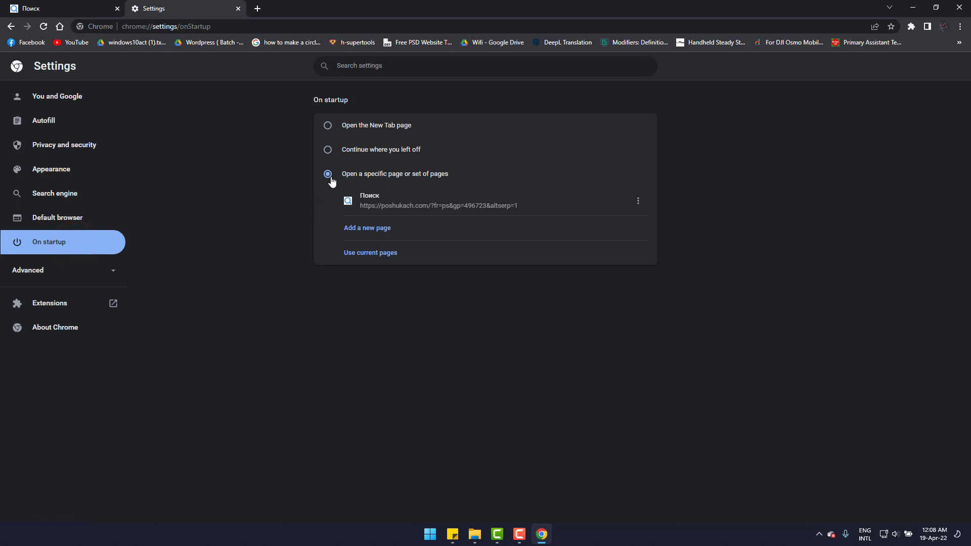
mouse_move(414, 204)
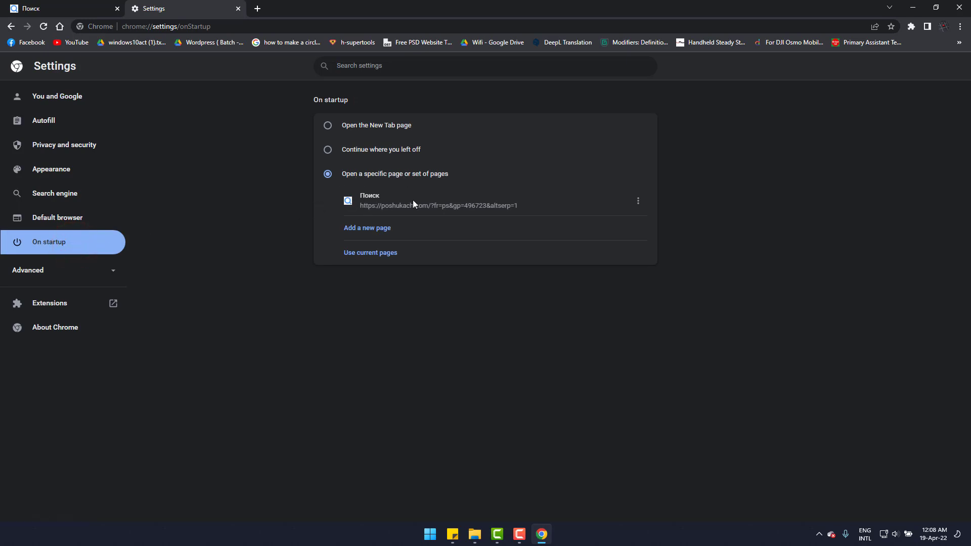
mouse_move(639, 200)
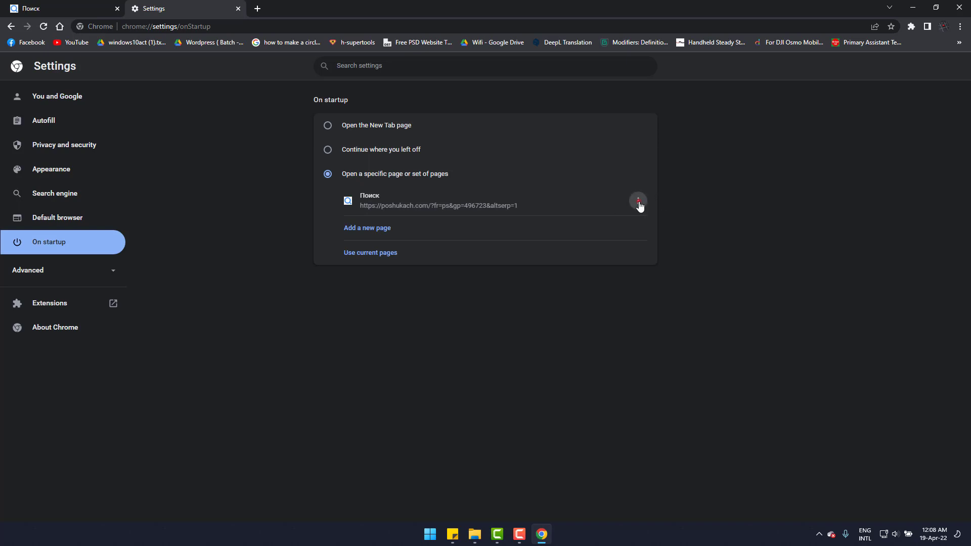
click(639, 202)
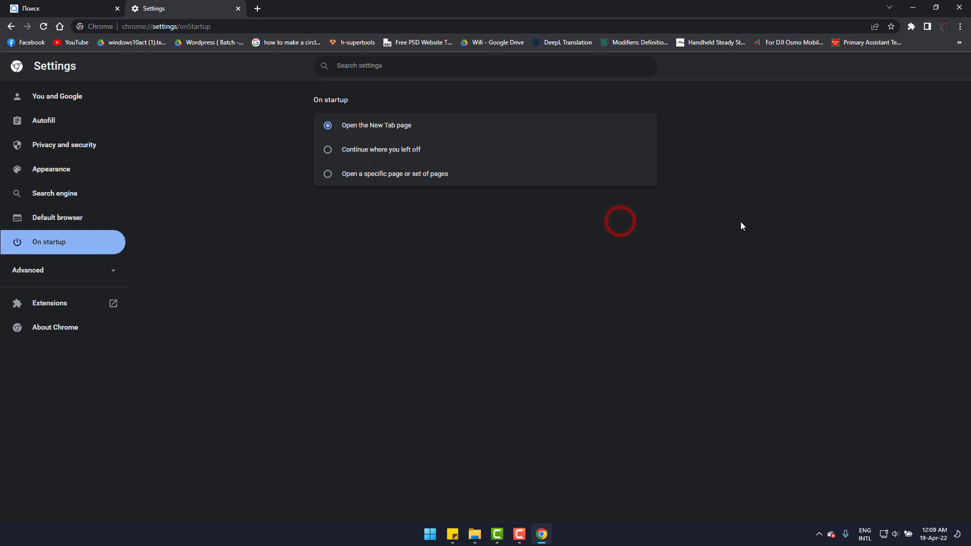
click(328, 174)
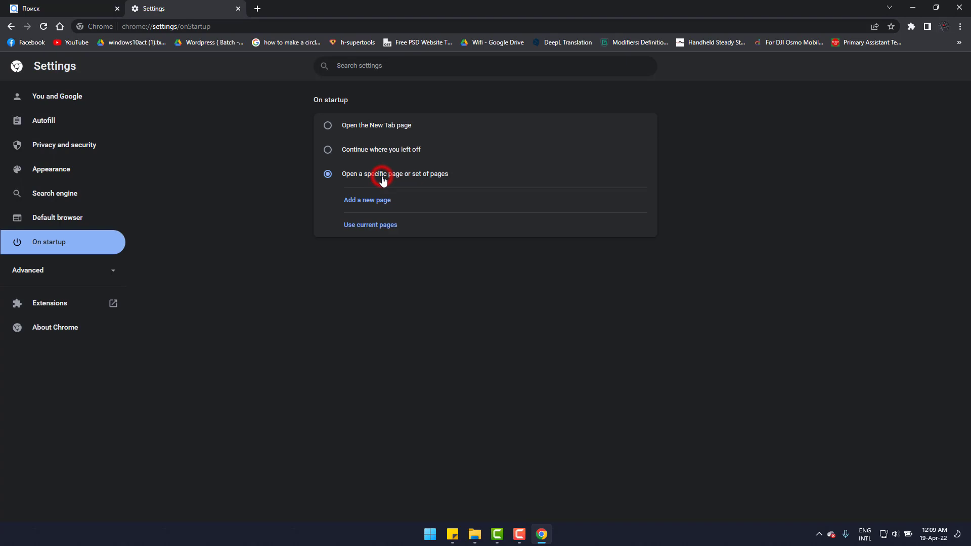
click(366, 199)
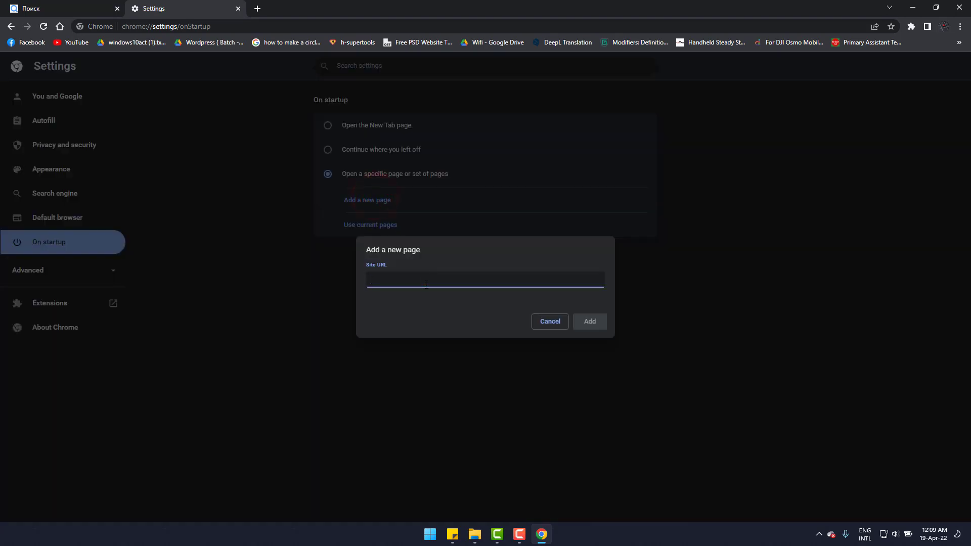
text(www.)
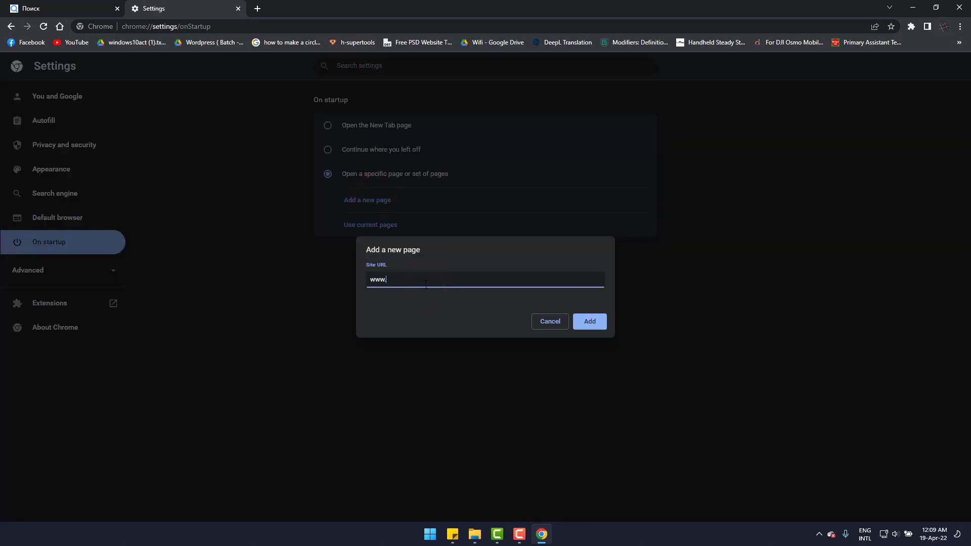
text(google.com)
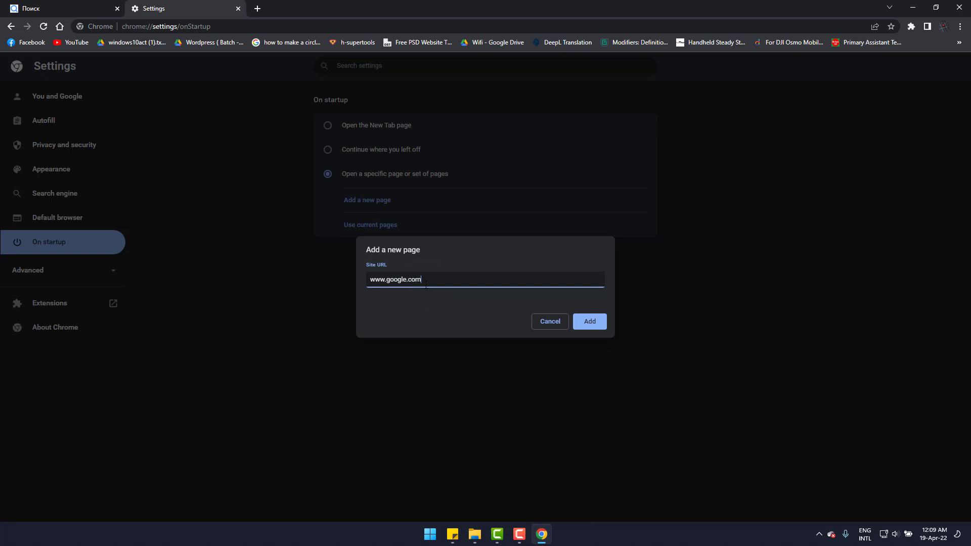
click(587, 321)
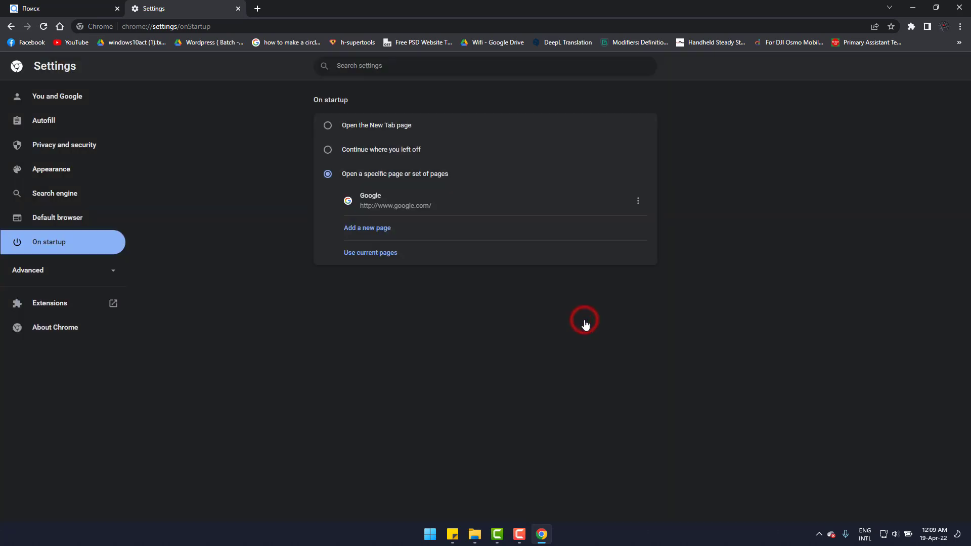
mouse_move(450, 220)
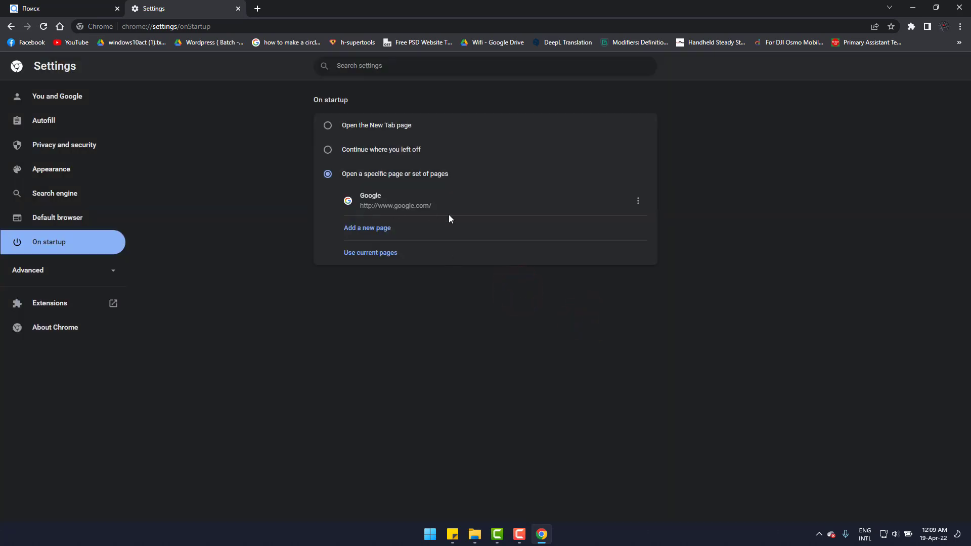
mouse_move(440, 285)
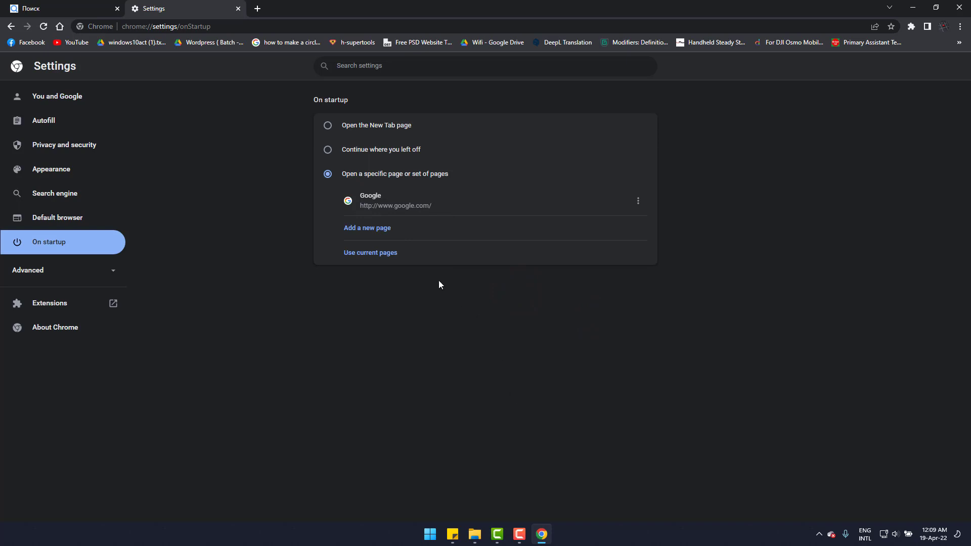
mouse_move(764, 7)
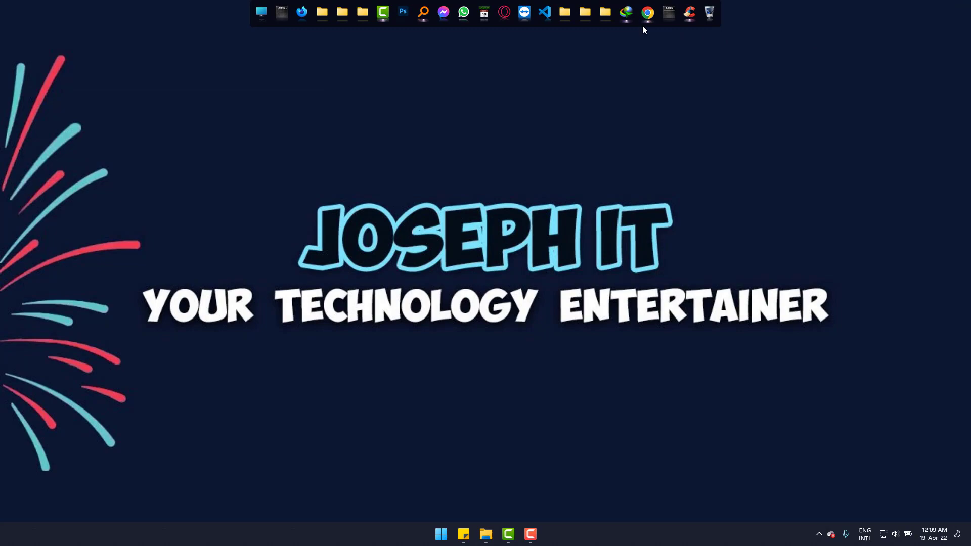
Relaunch Chrome from the dock to verify the new startup page.
click(647, 12)
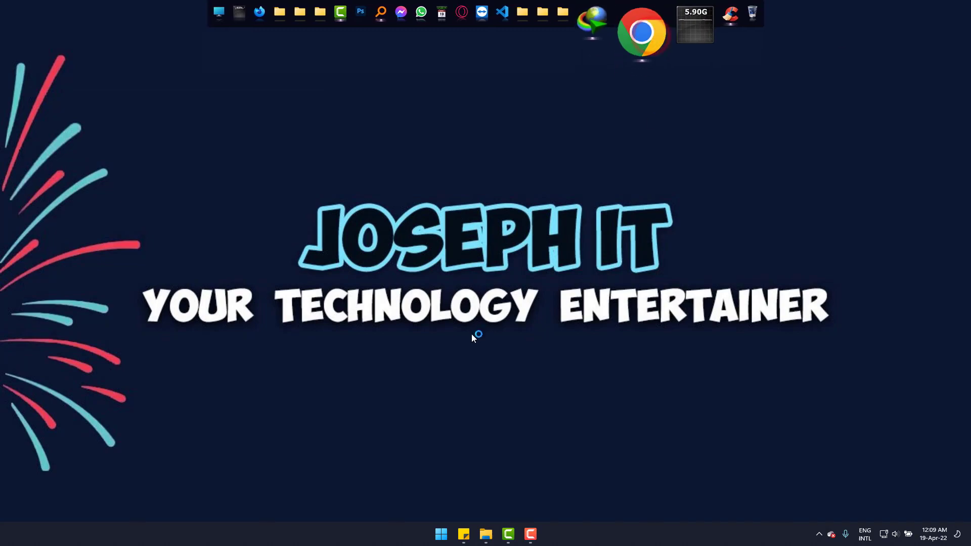